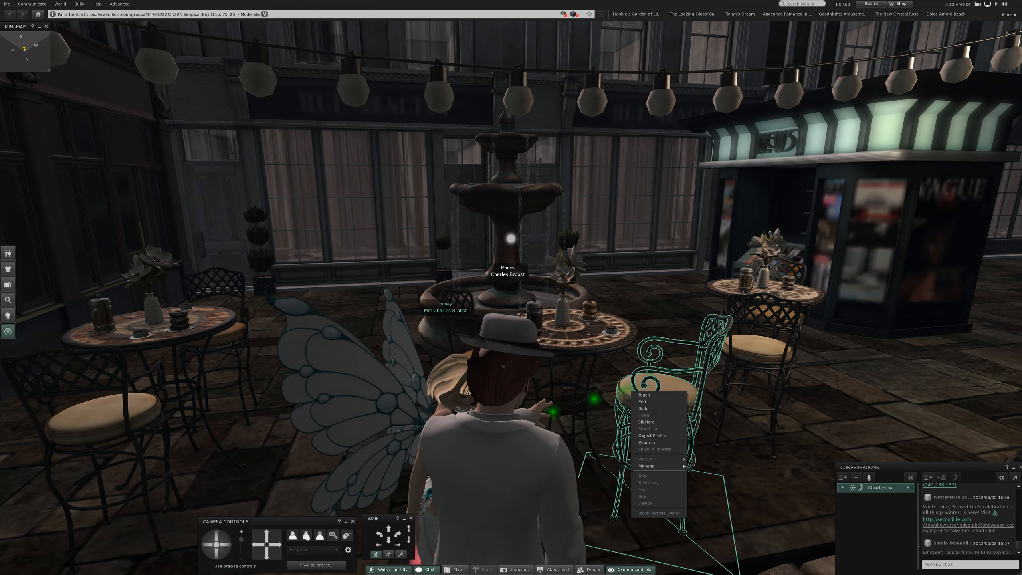
# - Sit the man on the black bistro chair and bring up the AVsitter [ADJUST] personal position options
pyautogui.click(647, 422)
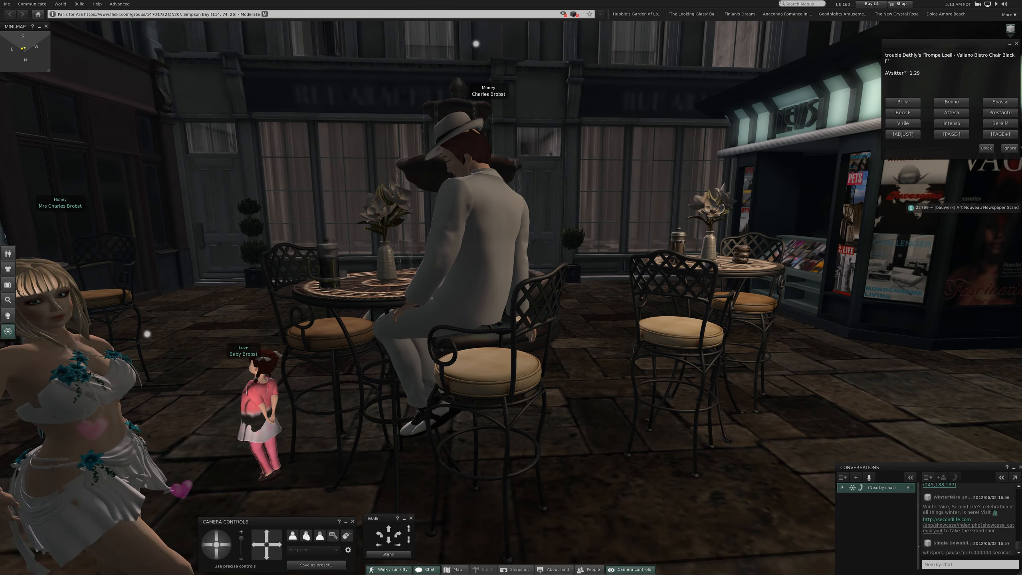
pyautogui.click(902, 134)
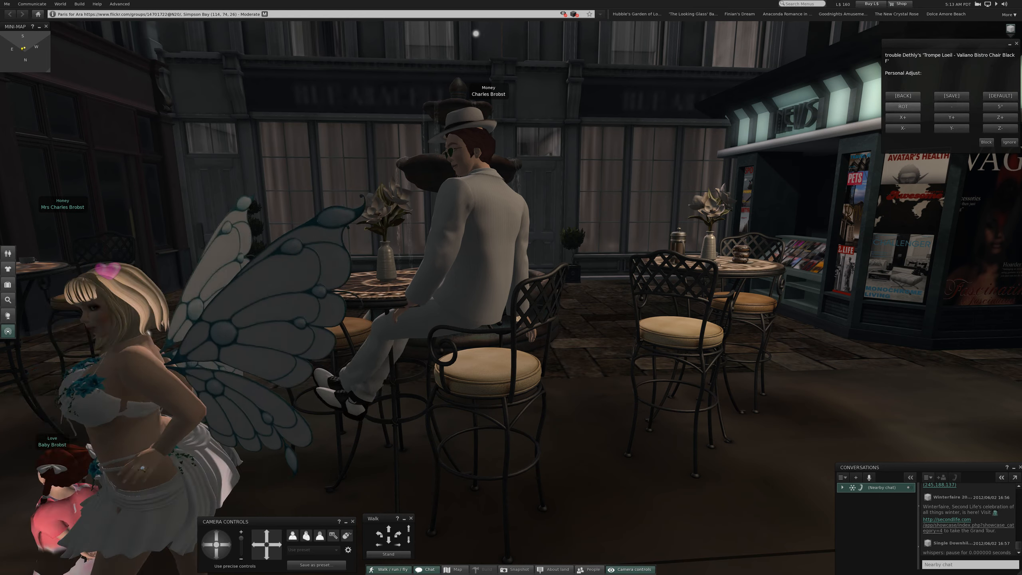
pyautogui.click(903, 106)
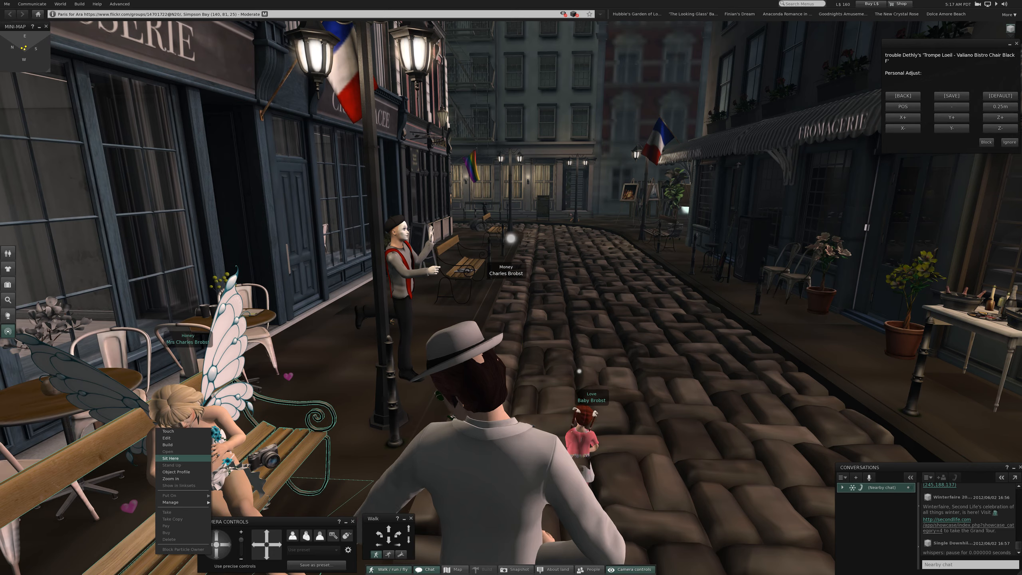
# - Sit on the Pembury bench and pick the hold_hands couples pose from the AVsitter menu
pyautogui.click(171, 459)
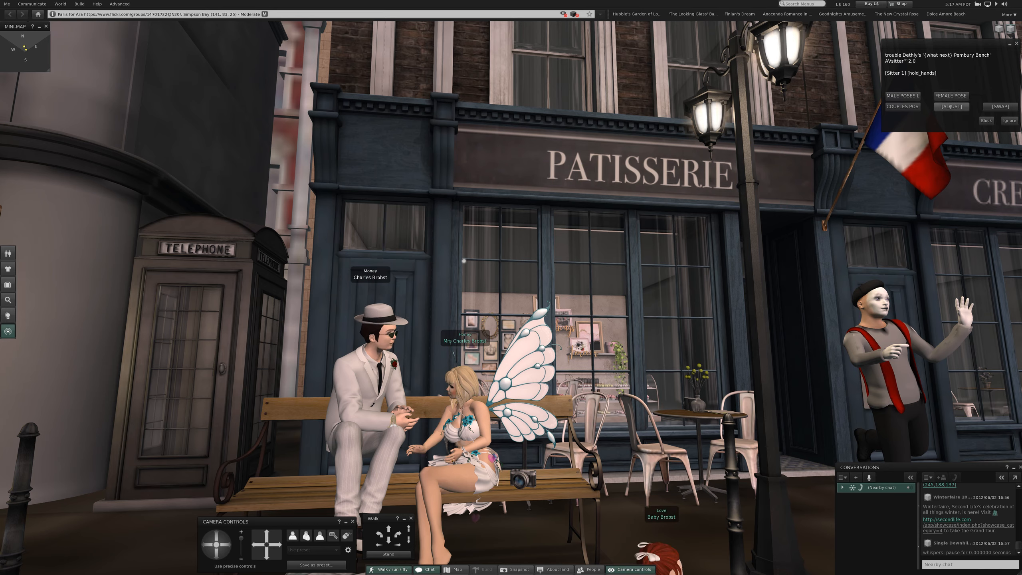
pyautogui.click(951, 106)
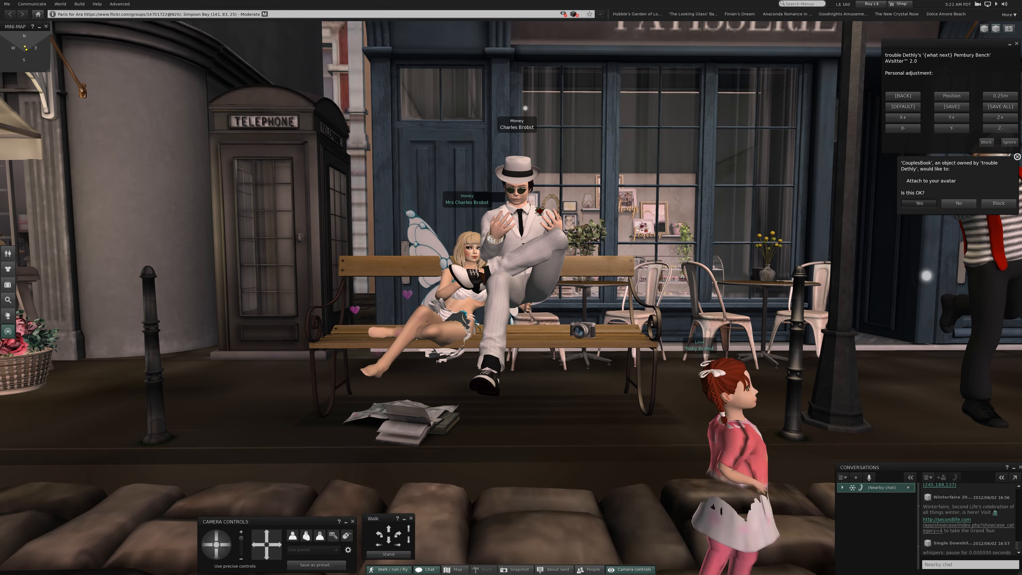
pyautogui.click(919, 203)
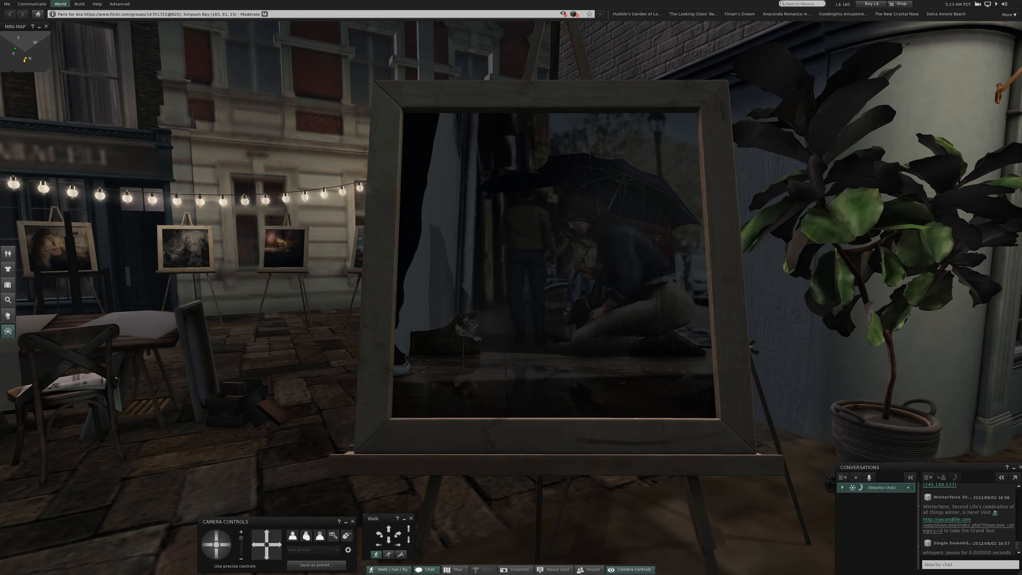
# - Switch the World environment lighting to the Sunrise preset
pyautogui.click(59, 4)
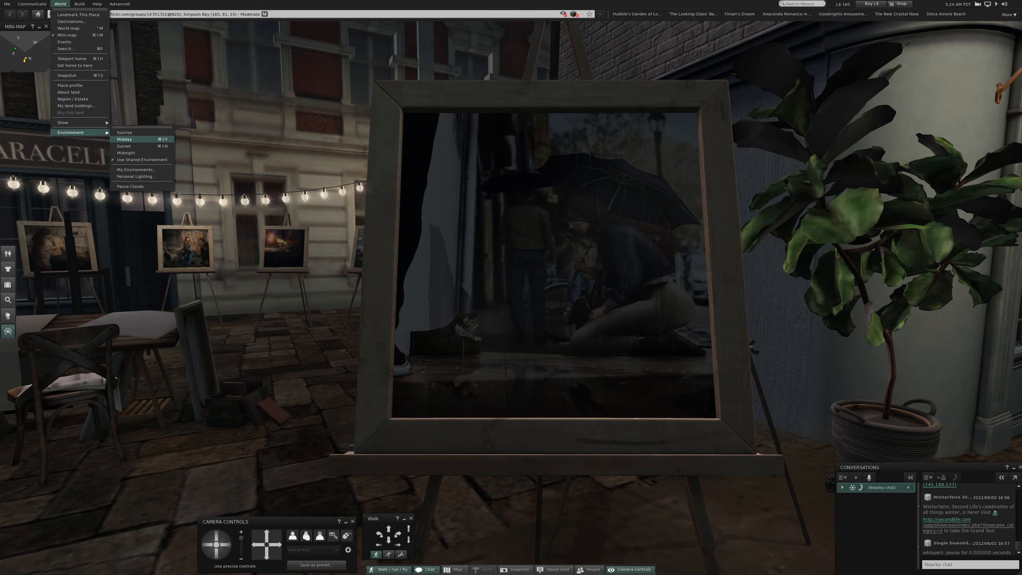
pyautogui.moveTo(125, 134)
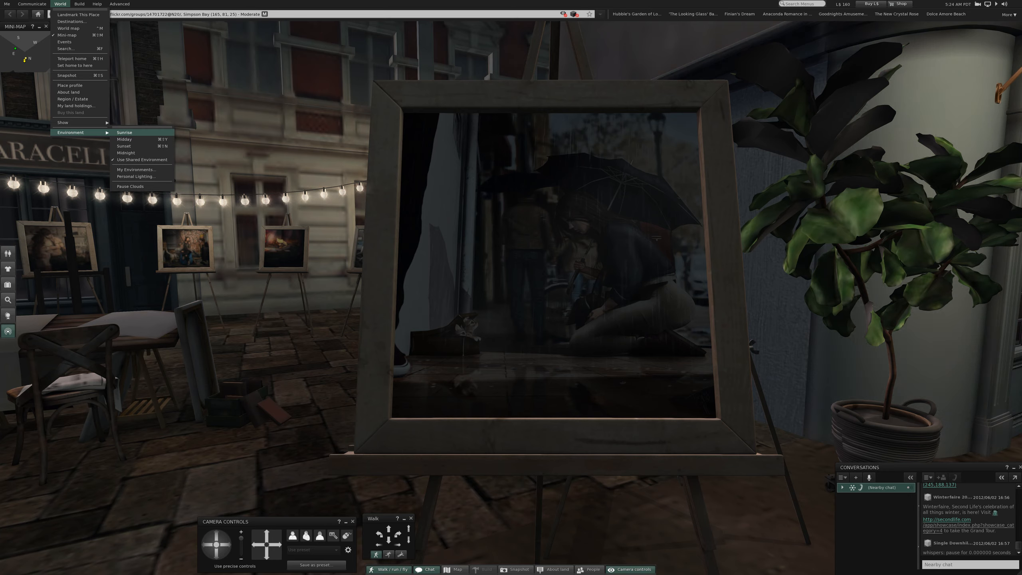
pyautogui.click(124, 133)
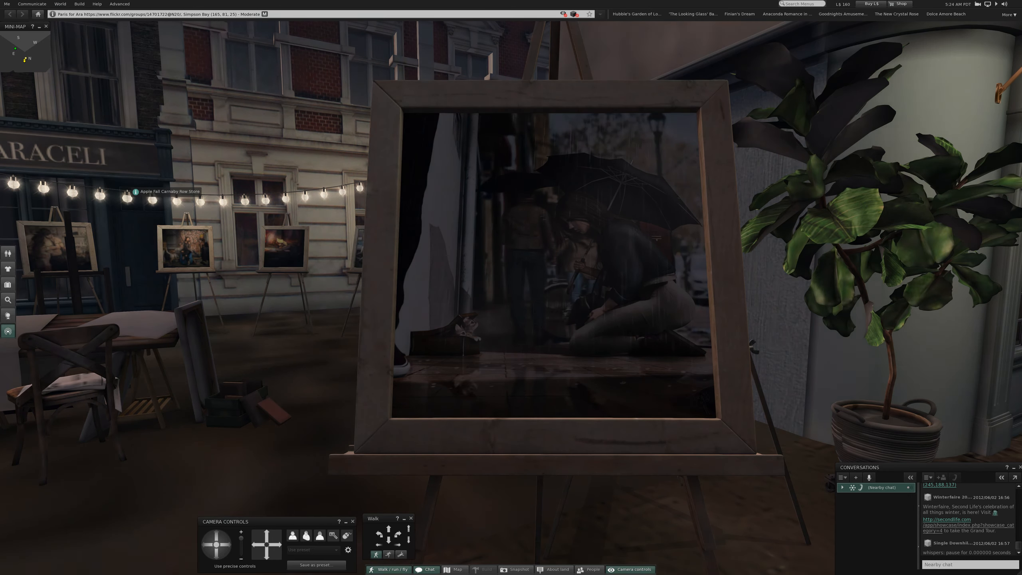